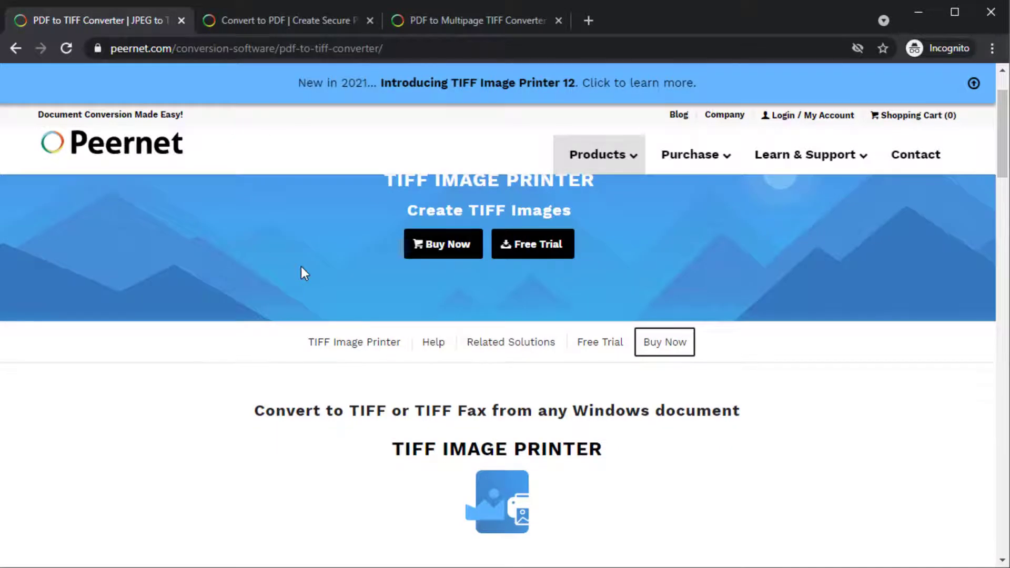
Switch from the TIFF Image Printer page to the PDF Image Printer and next Peernet product pages.
click(286, 20)
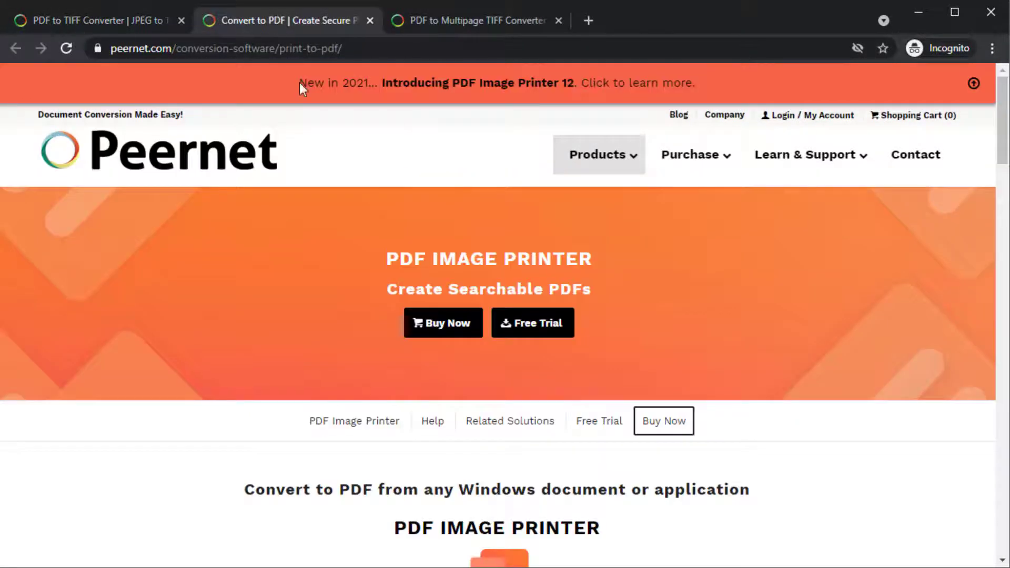
click(477, 20)
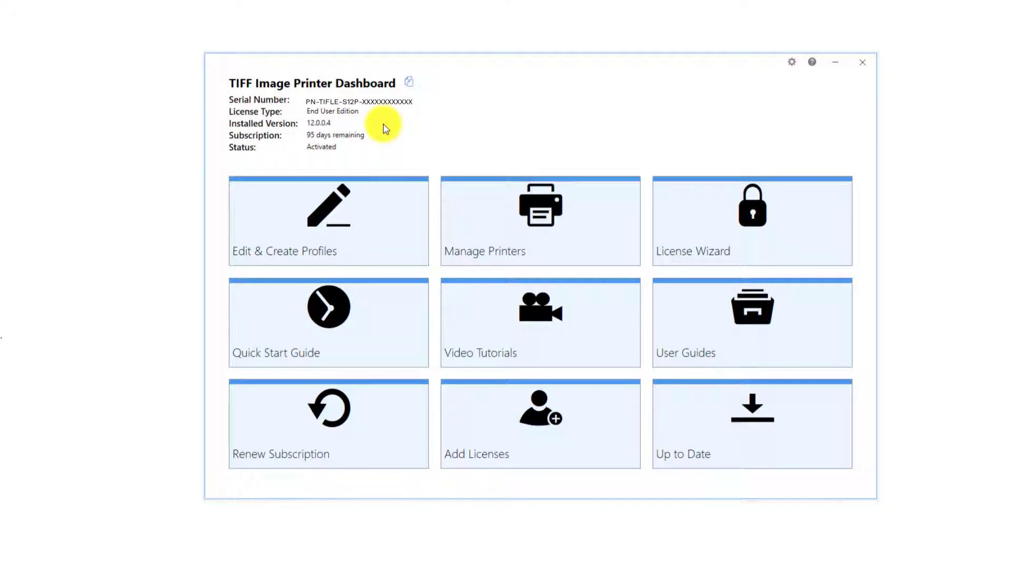
Open Edit & Create Profiles and load the Demo Profile at its Run Commands page.
click(328, 221)
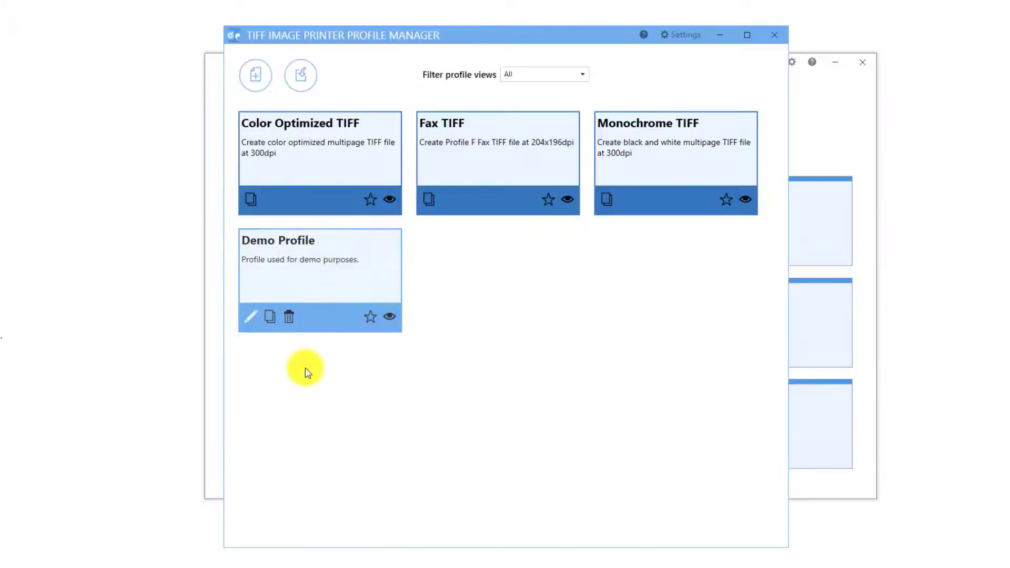
click(251, 317)
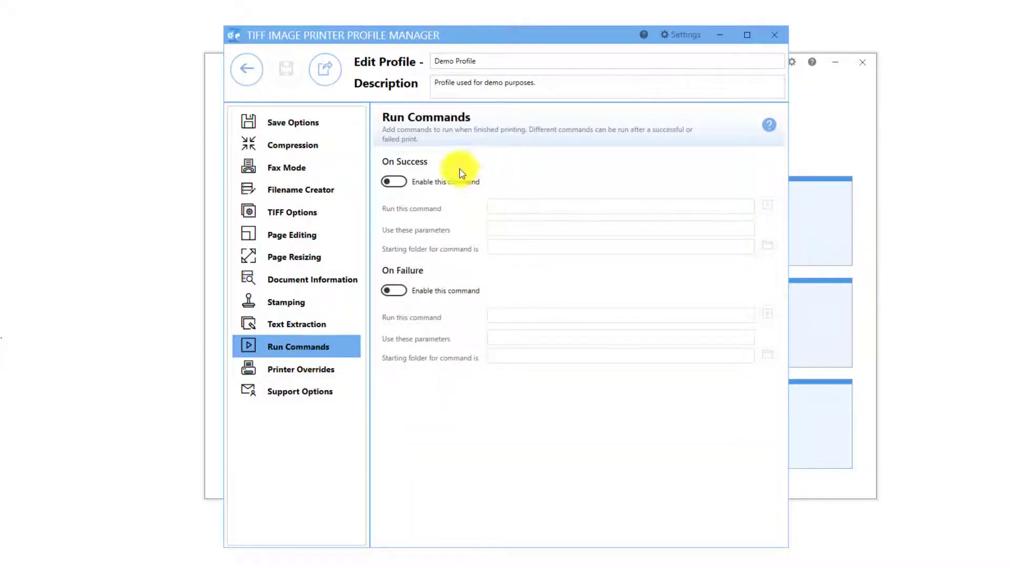
mouse_move(496, 183)
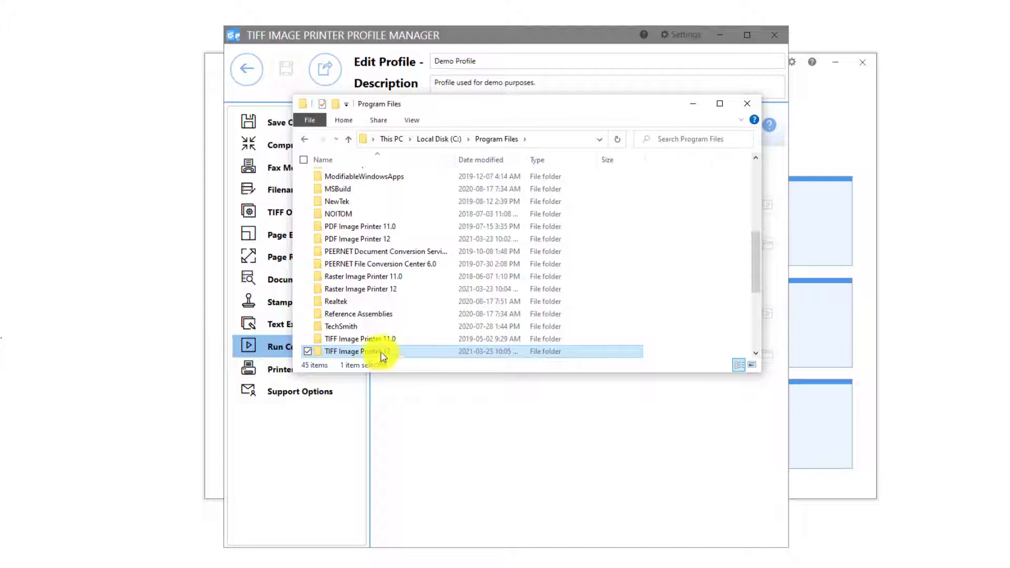
Open the TIFF Image Printer 12 folder in Program Files and one of its subfolders.
double_click(361, 351)
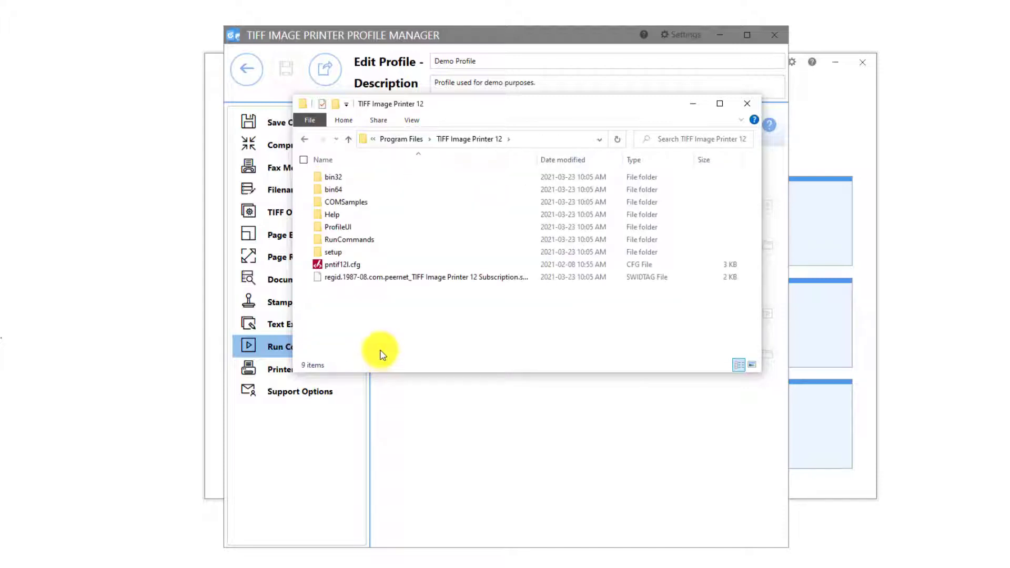
double_click(351, 239)
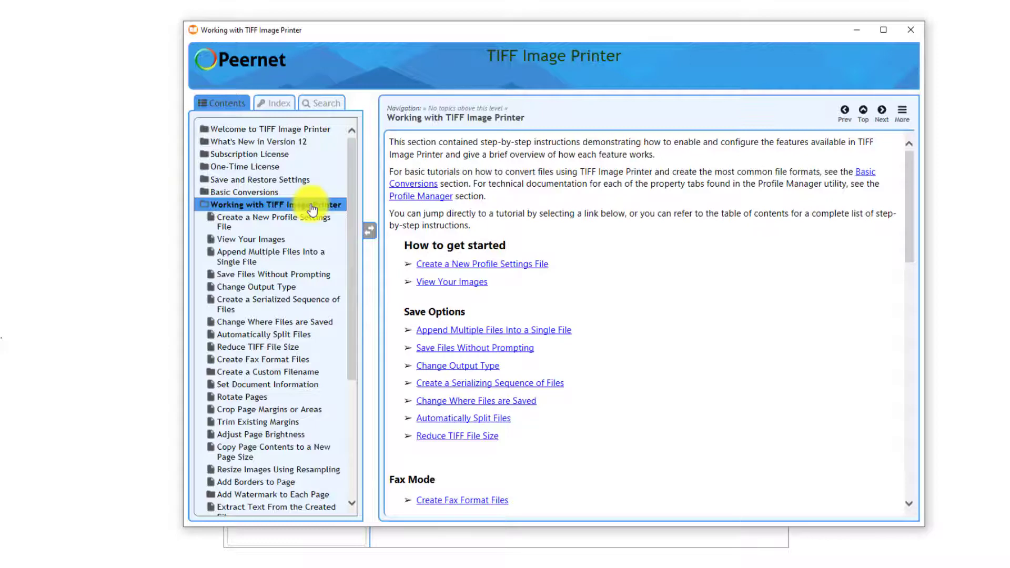
Open a Using the Run Commands tutorial under Working with TIFF Image Printer.
scroll(down, 3)
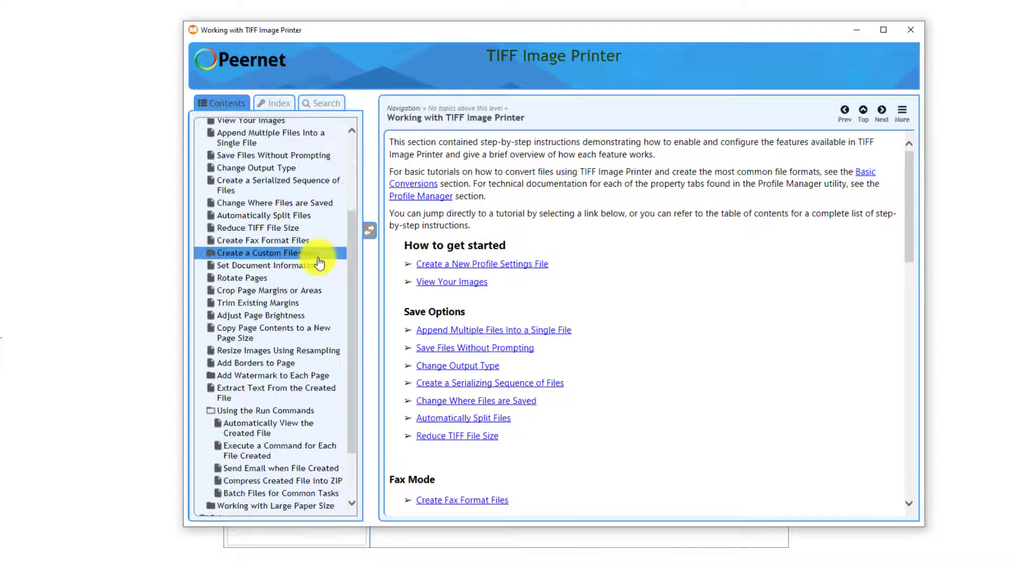
click(265, 410)
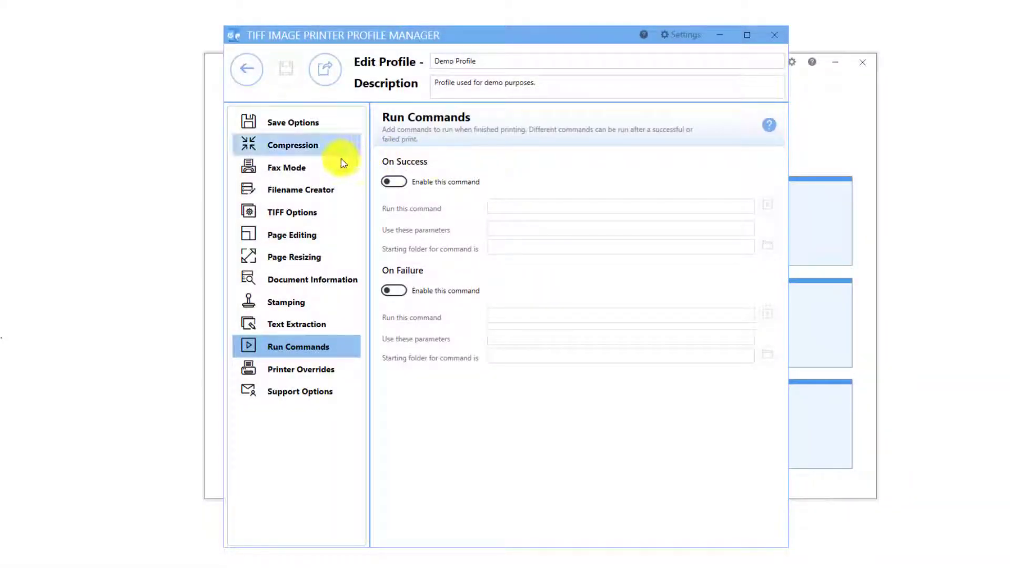
Show the Filename Creator settings and expand the File Number part's options.
click(300, 189)
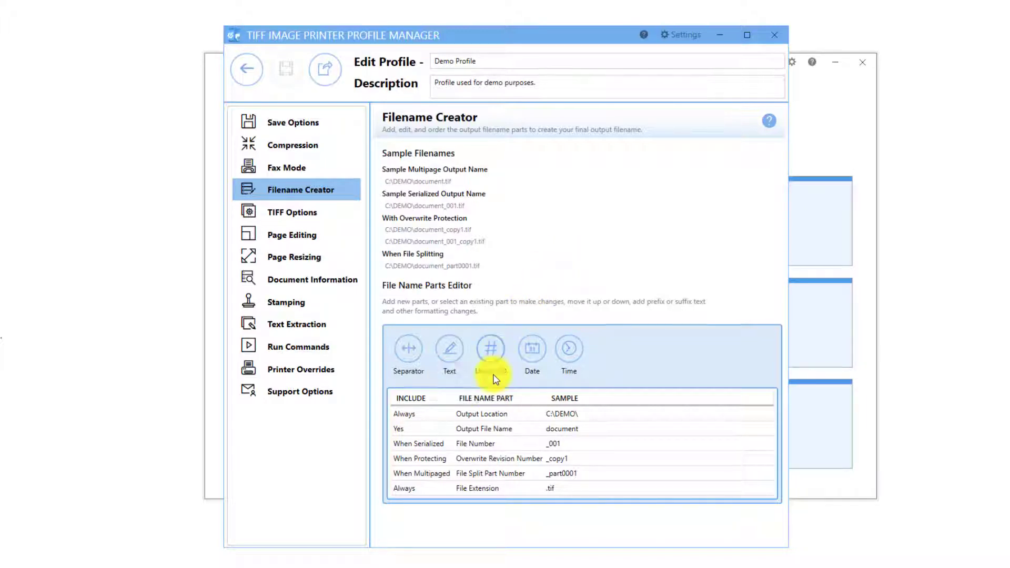
click(475, 443)
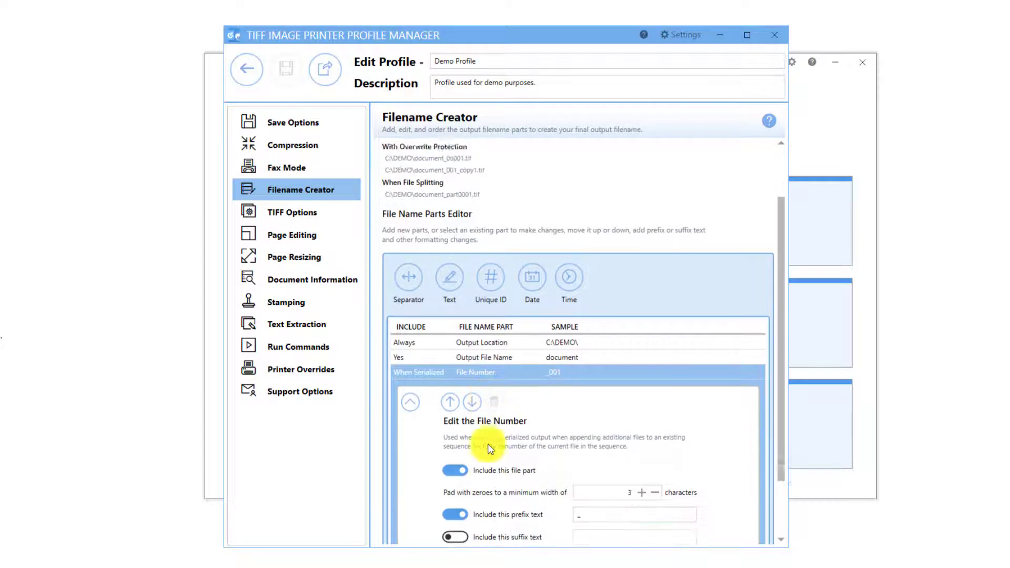
click(455, 471)
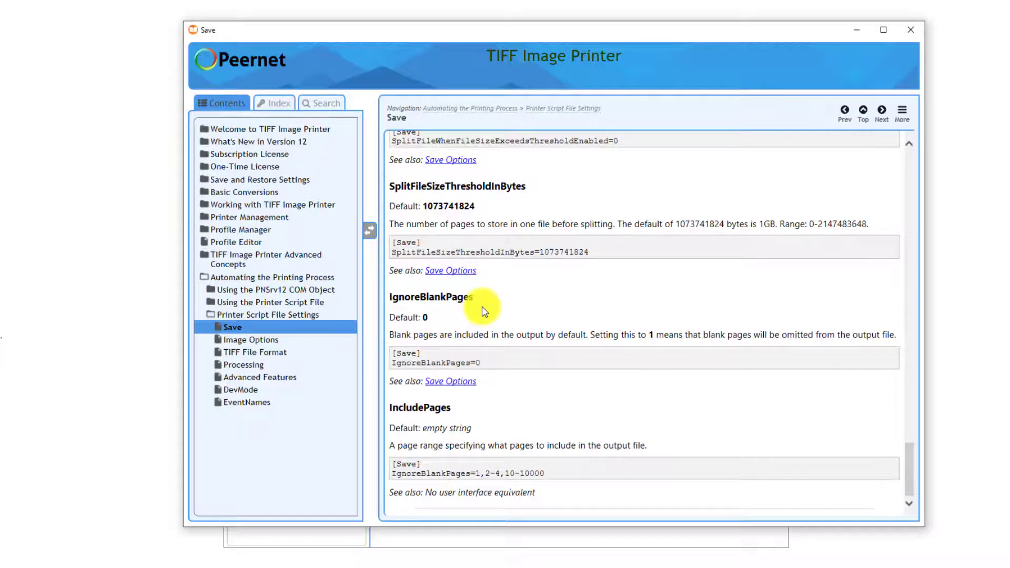
mouse_move(483, 413)
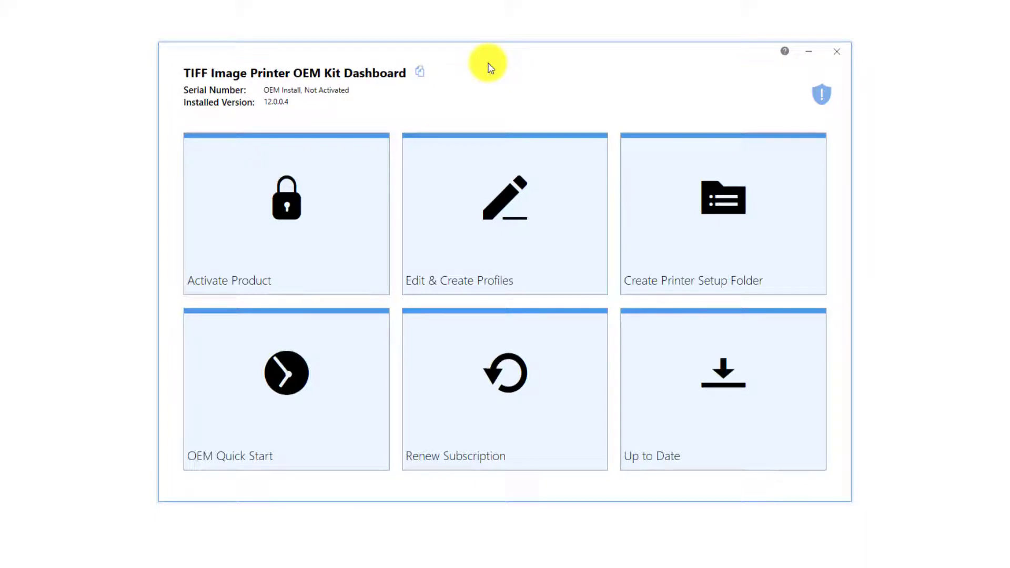
Open the OEM Kit guide at Migrating from Earlier OEM Versions.
click(785, 50)
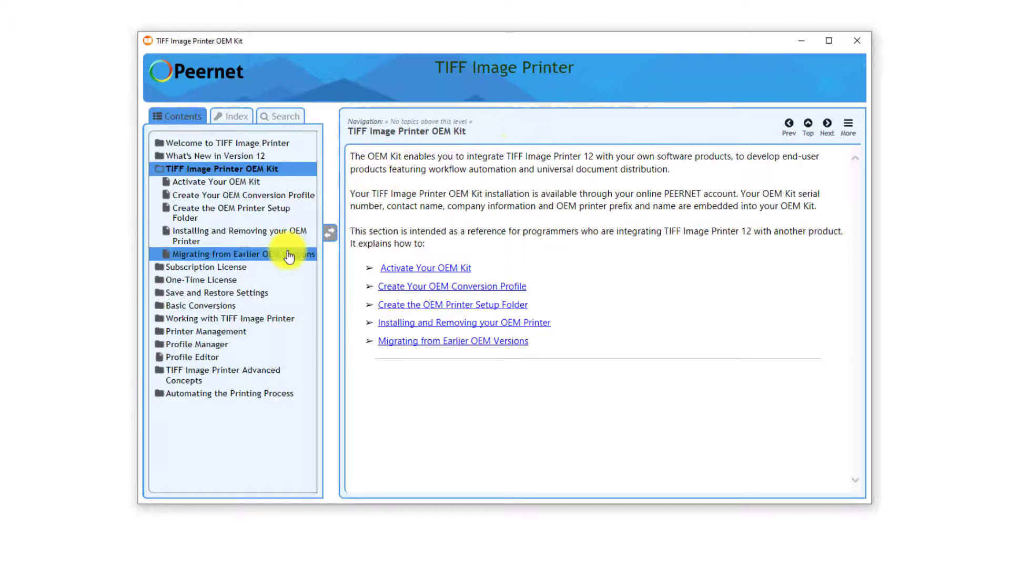
click(232, 254)
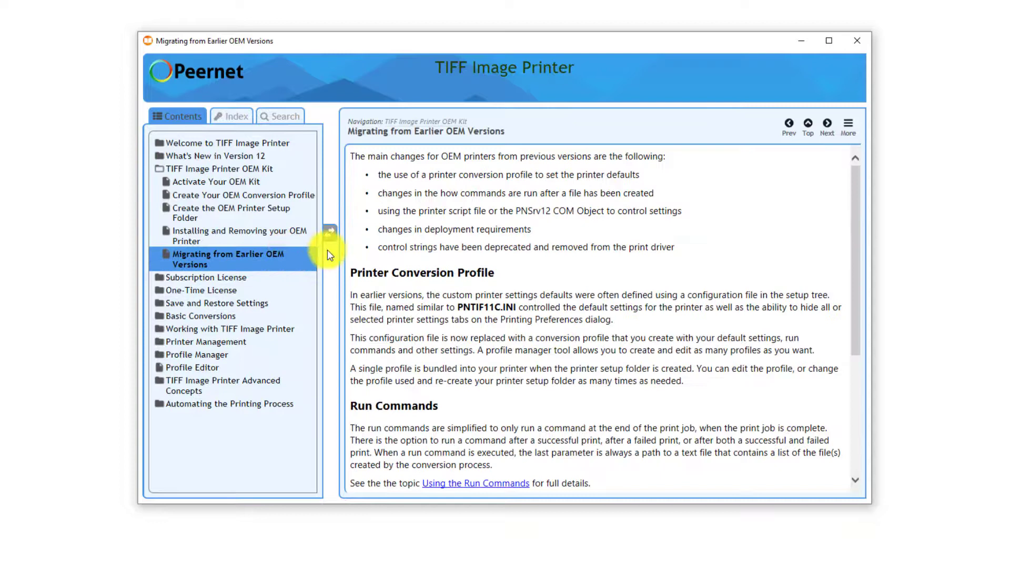
mouse_move(710, 251)
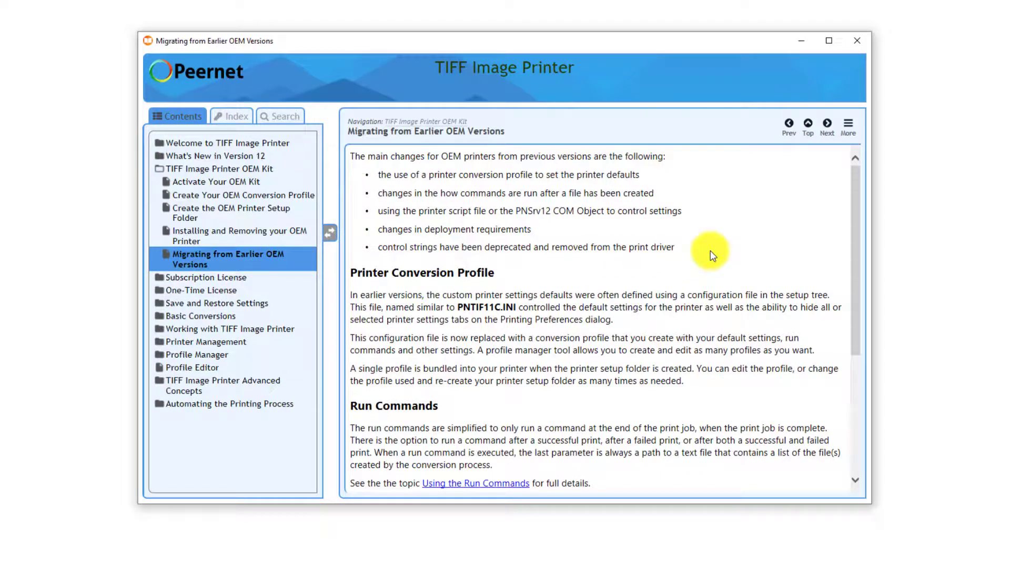